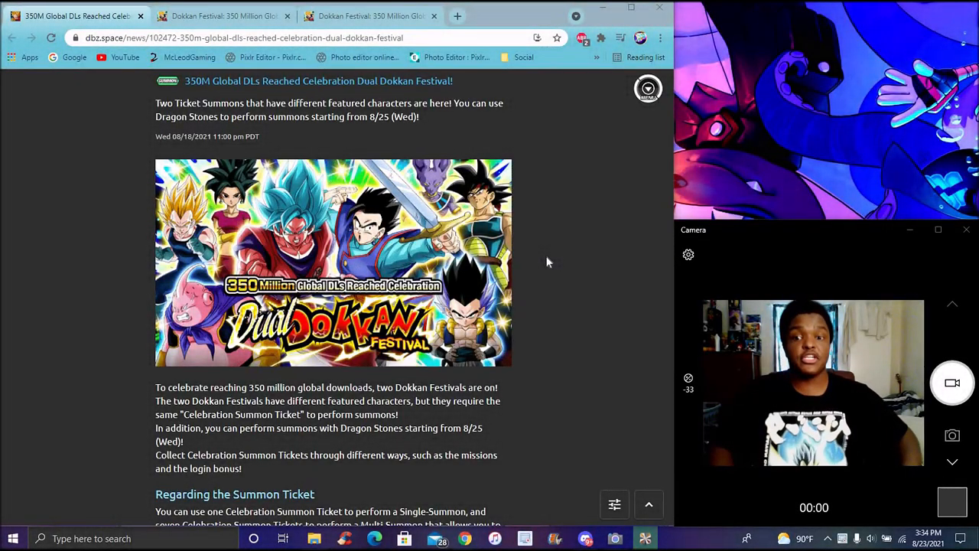
mouse_move(564, 222)
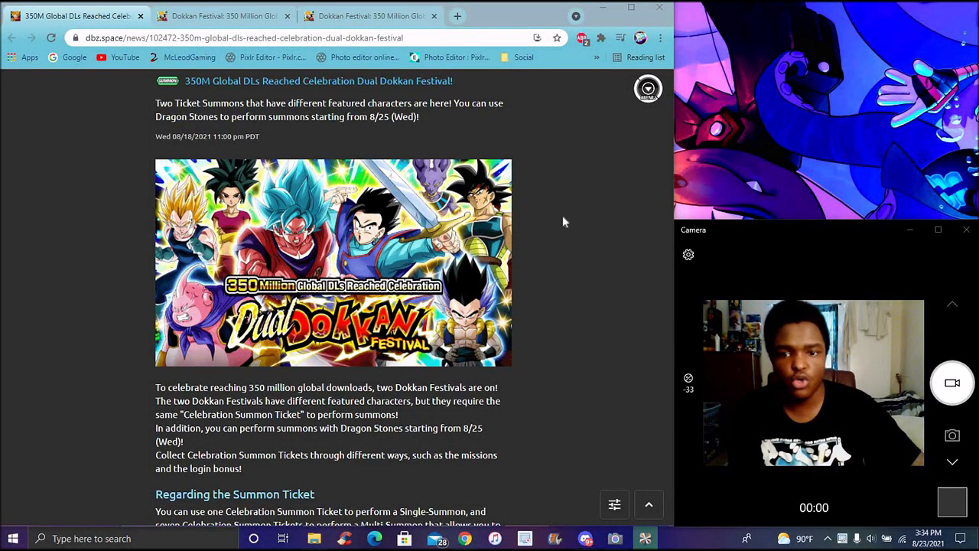
scroll(down, 3)
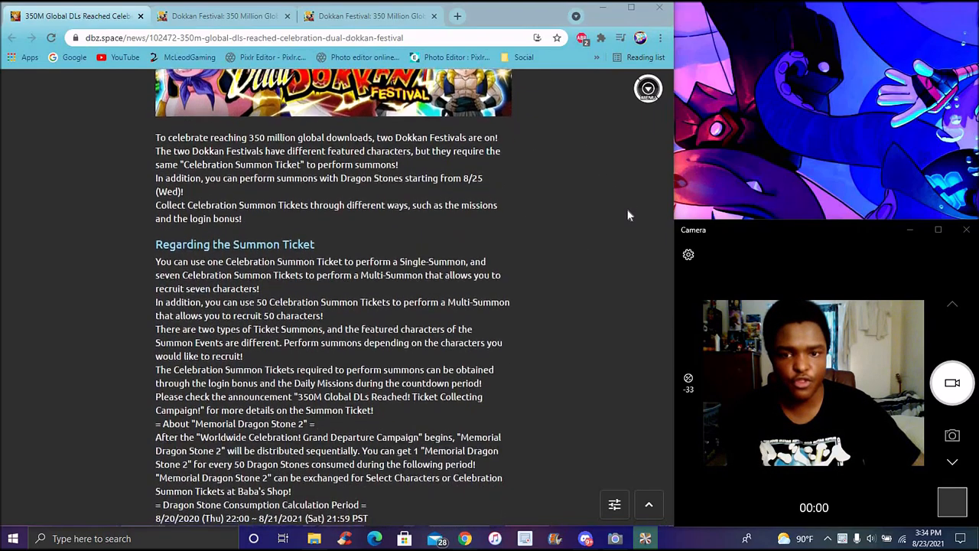
scroll(down, 3)
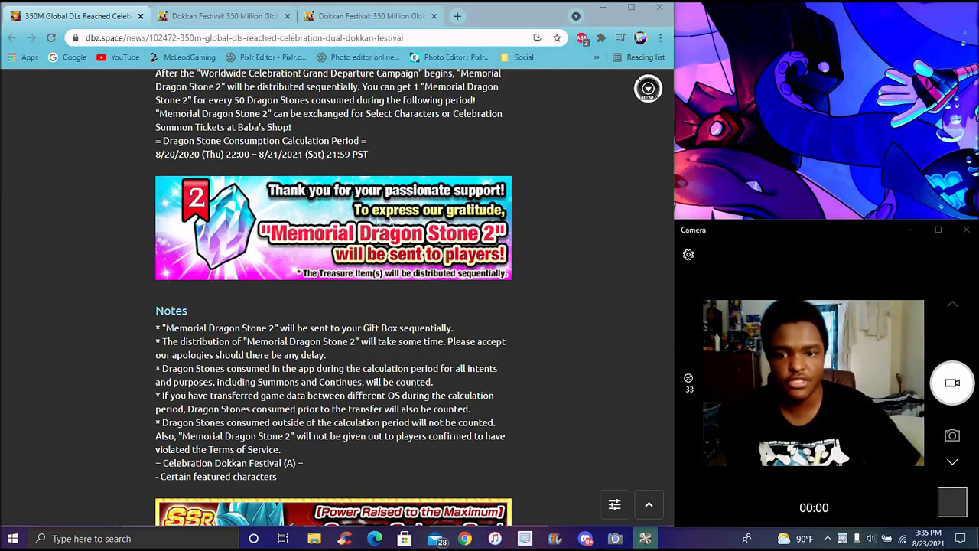
scroll(down, 3)
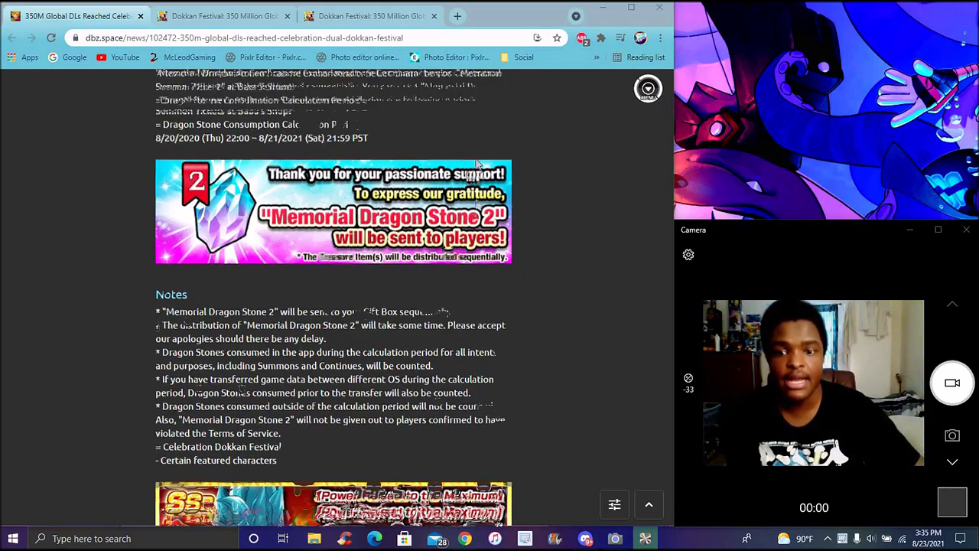
scroll(down, 3)
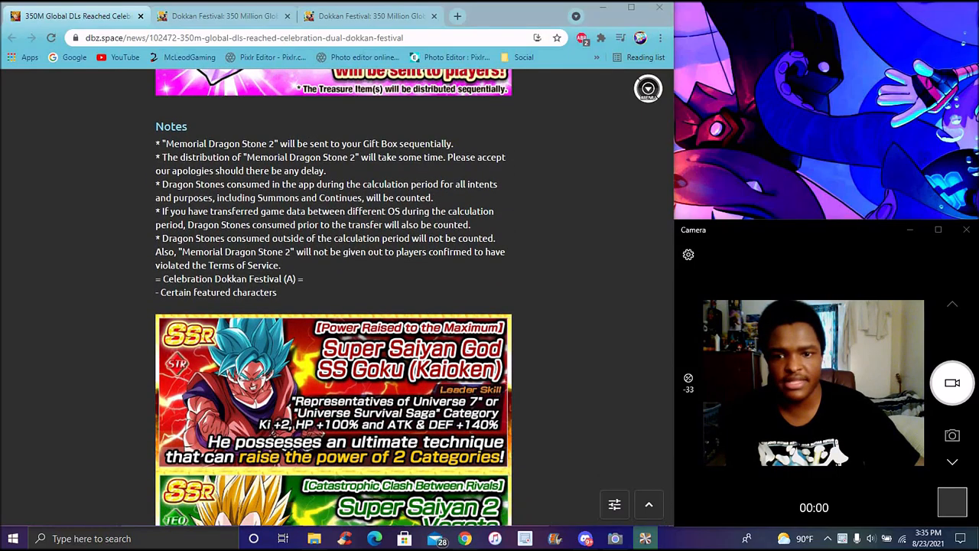
scroll(up, 3)
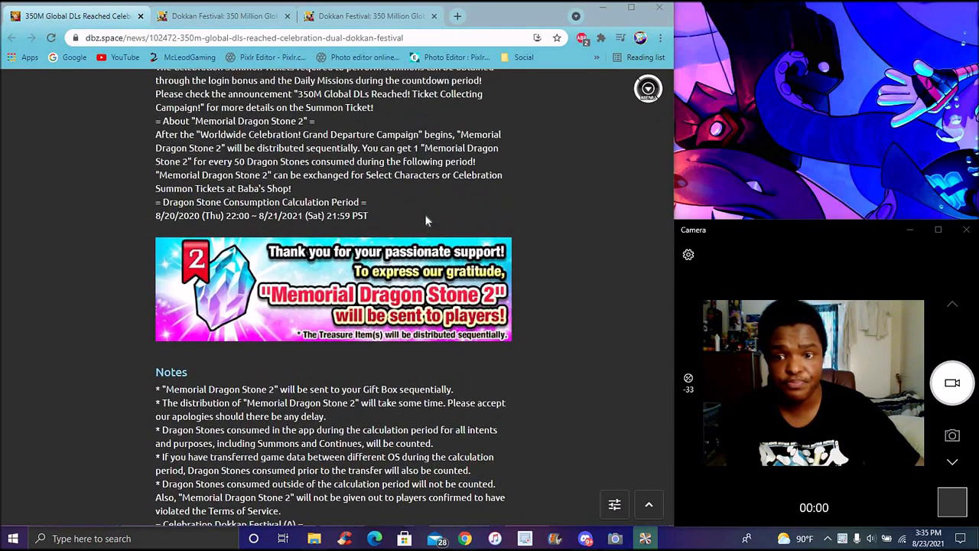
scroll(down, 3)
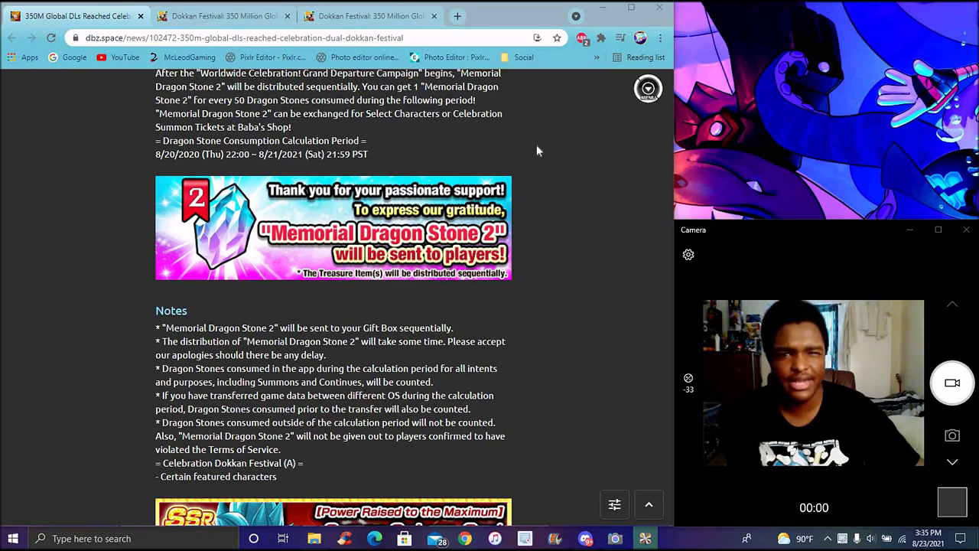
mouse_move(274, 167)
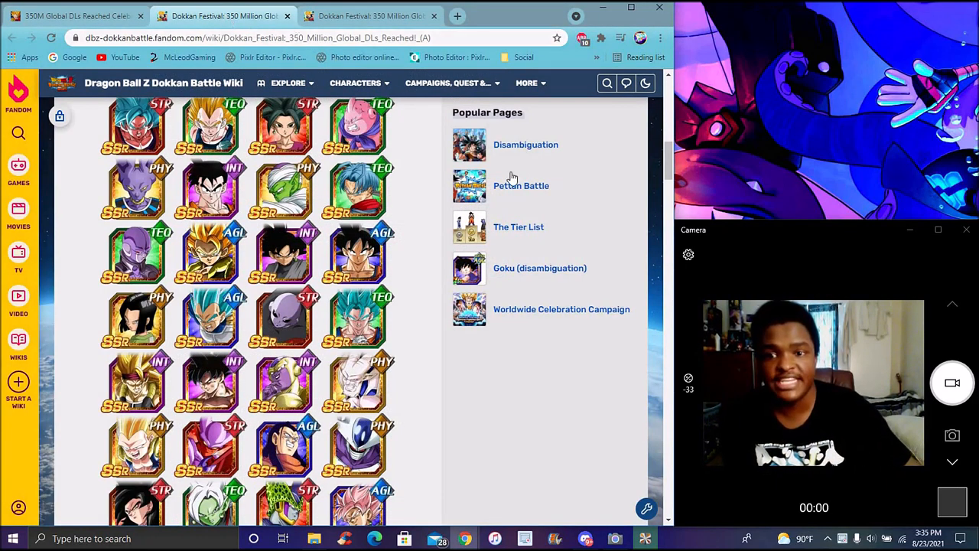
scroll(down, 3)
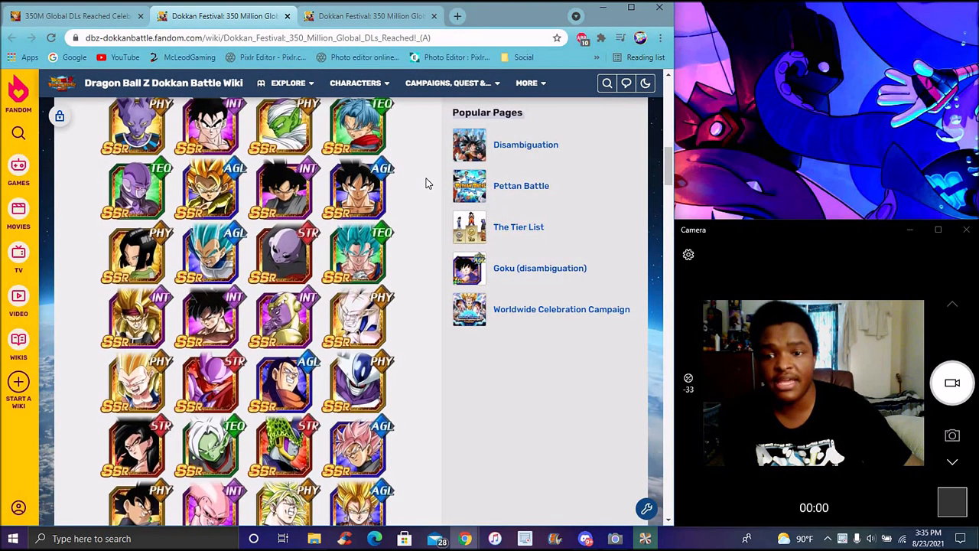
scroll(down, 3)
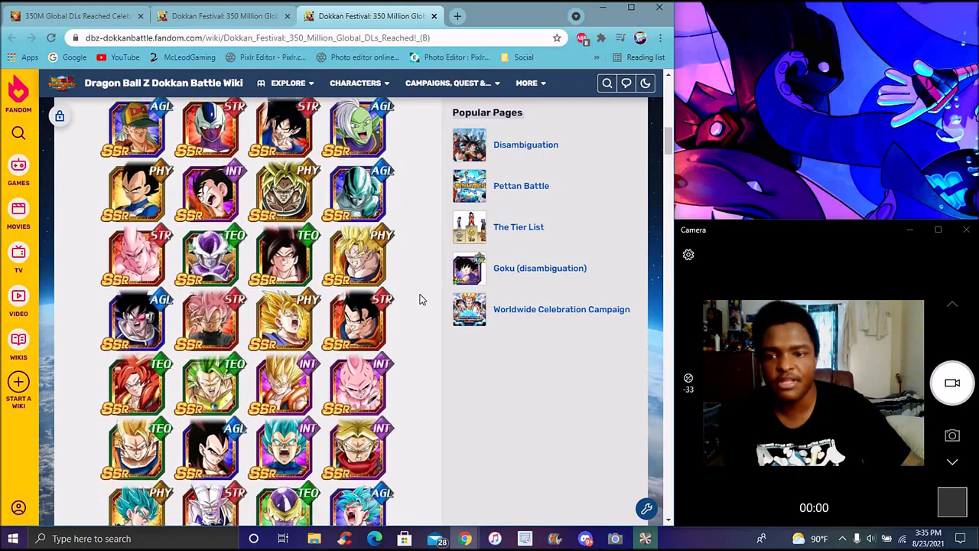
scroll(down, 3)
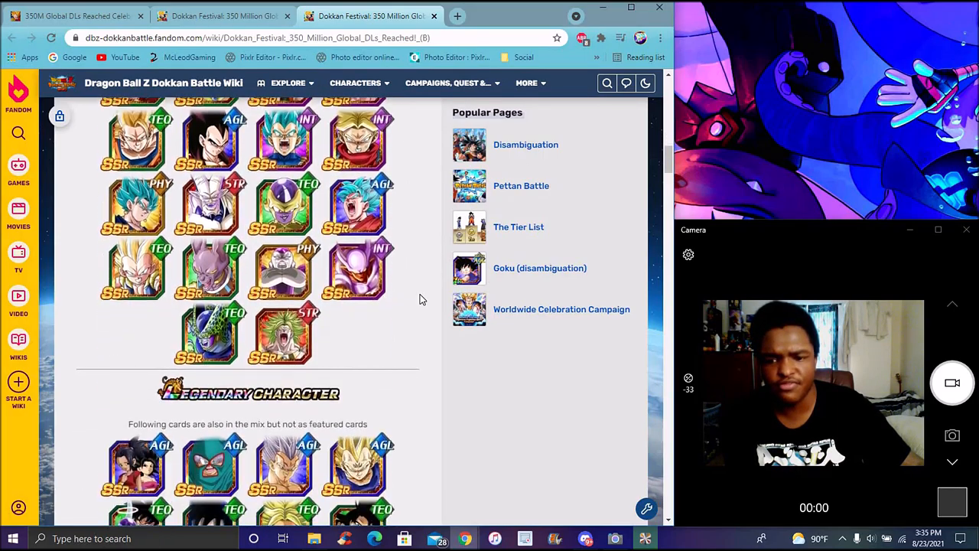
scroll(down, 3)
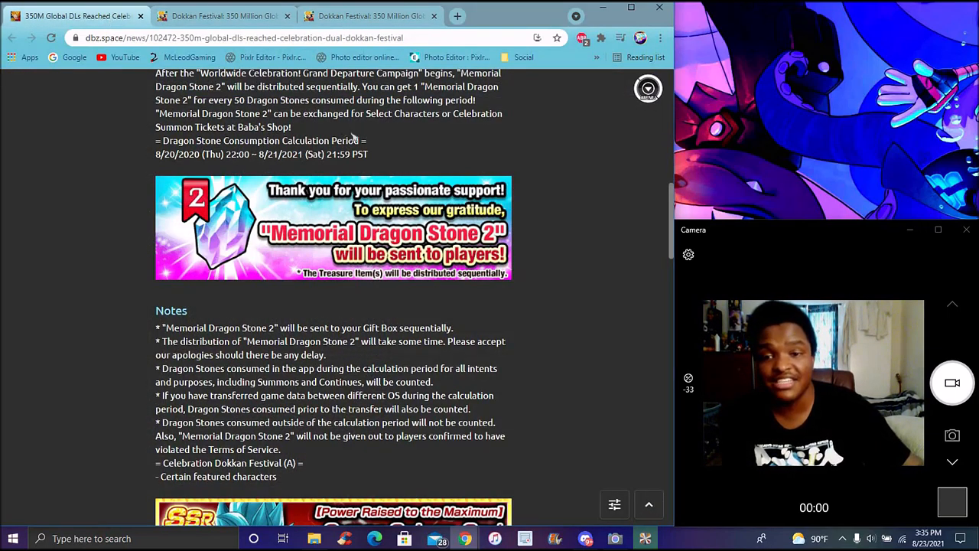
scroll(up, 3)
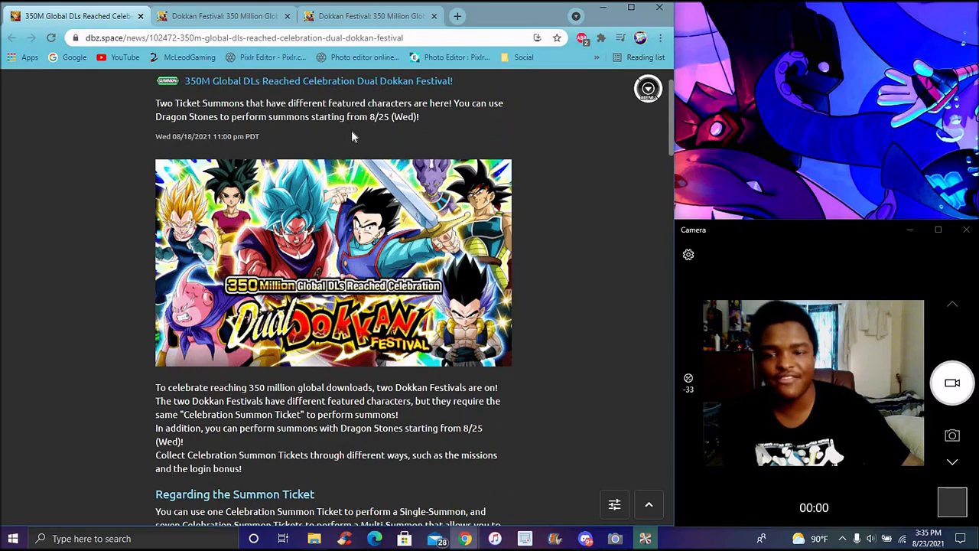